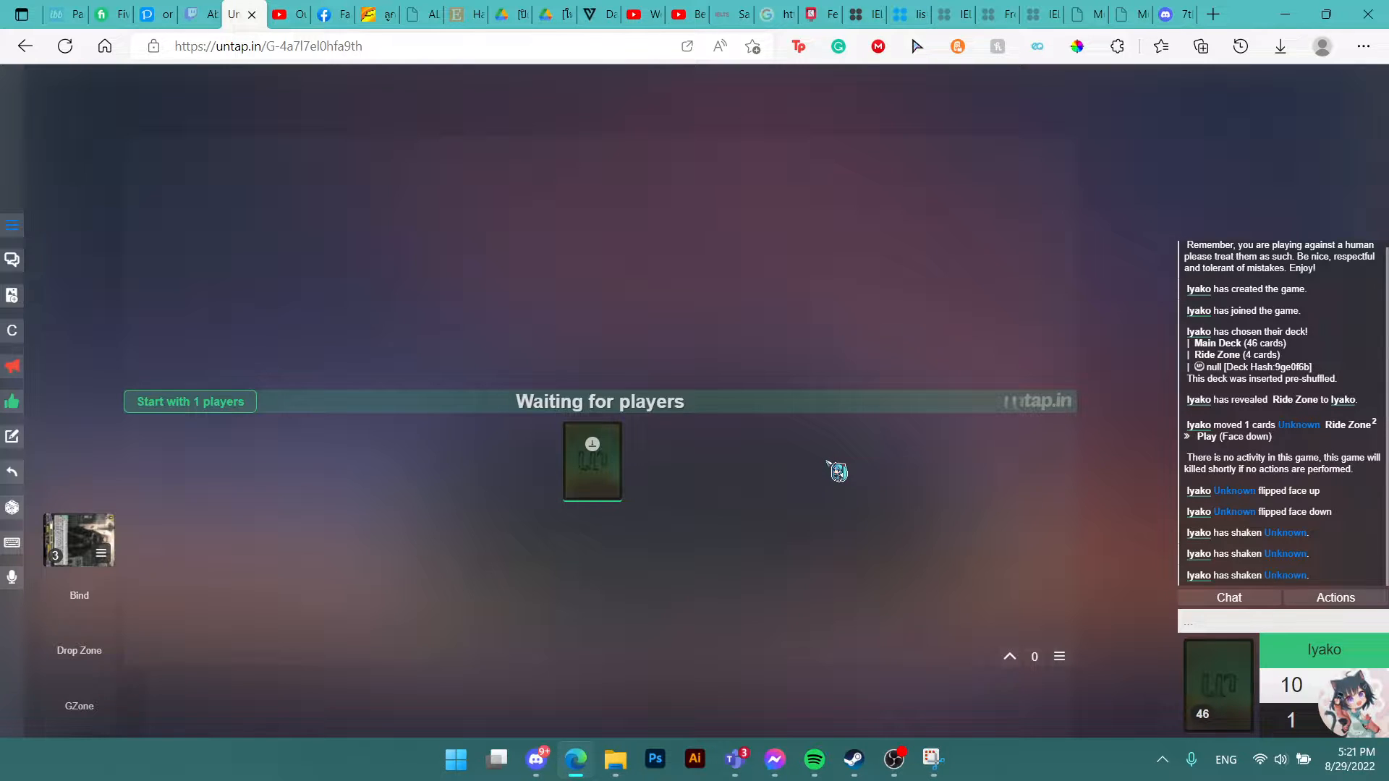
mouse_move(106, 426)
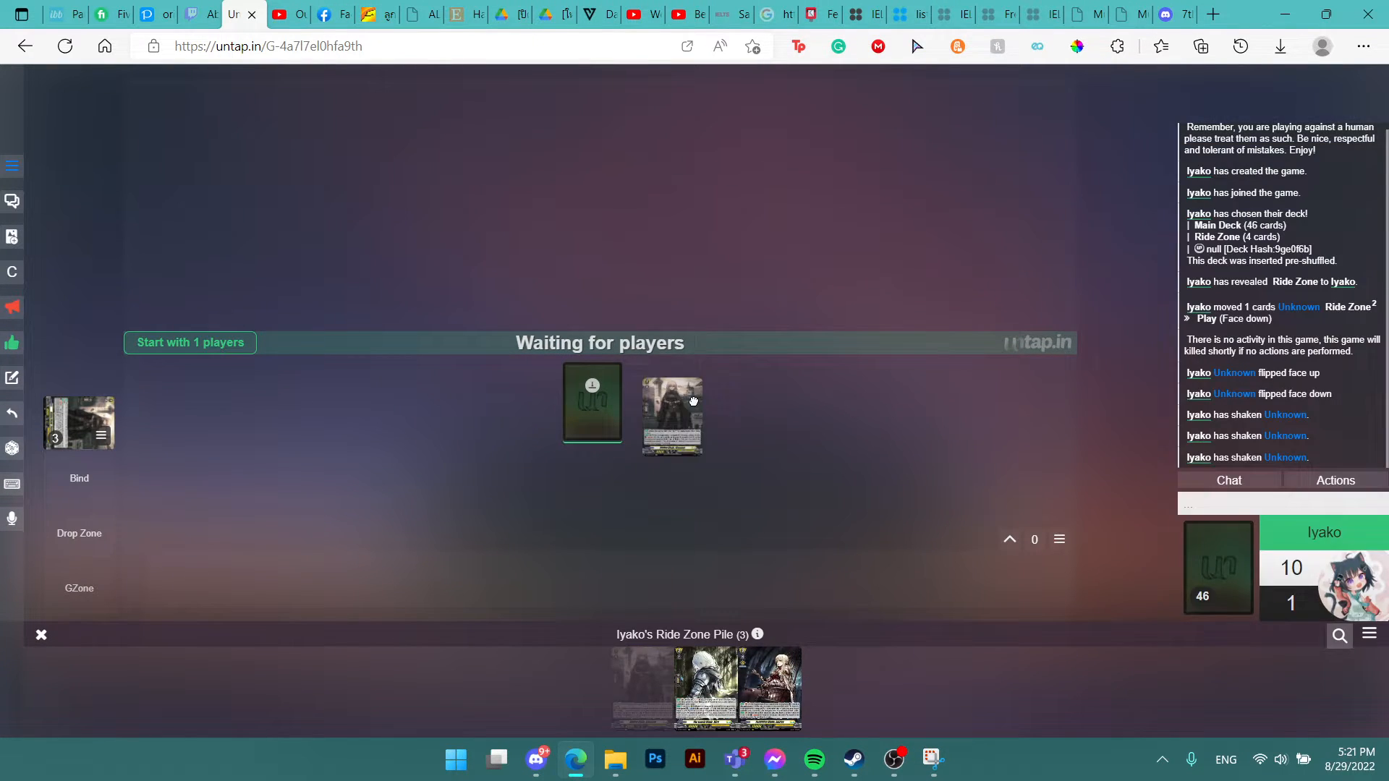
- Flip the face-down ride card face up and move the last Ride Zone card onto the table
right_click(673, 413)
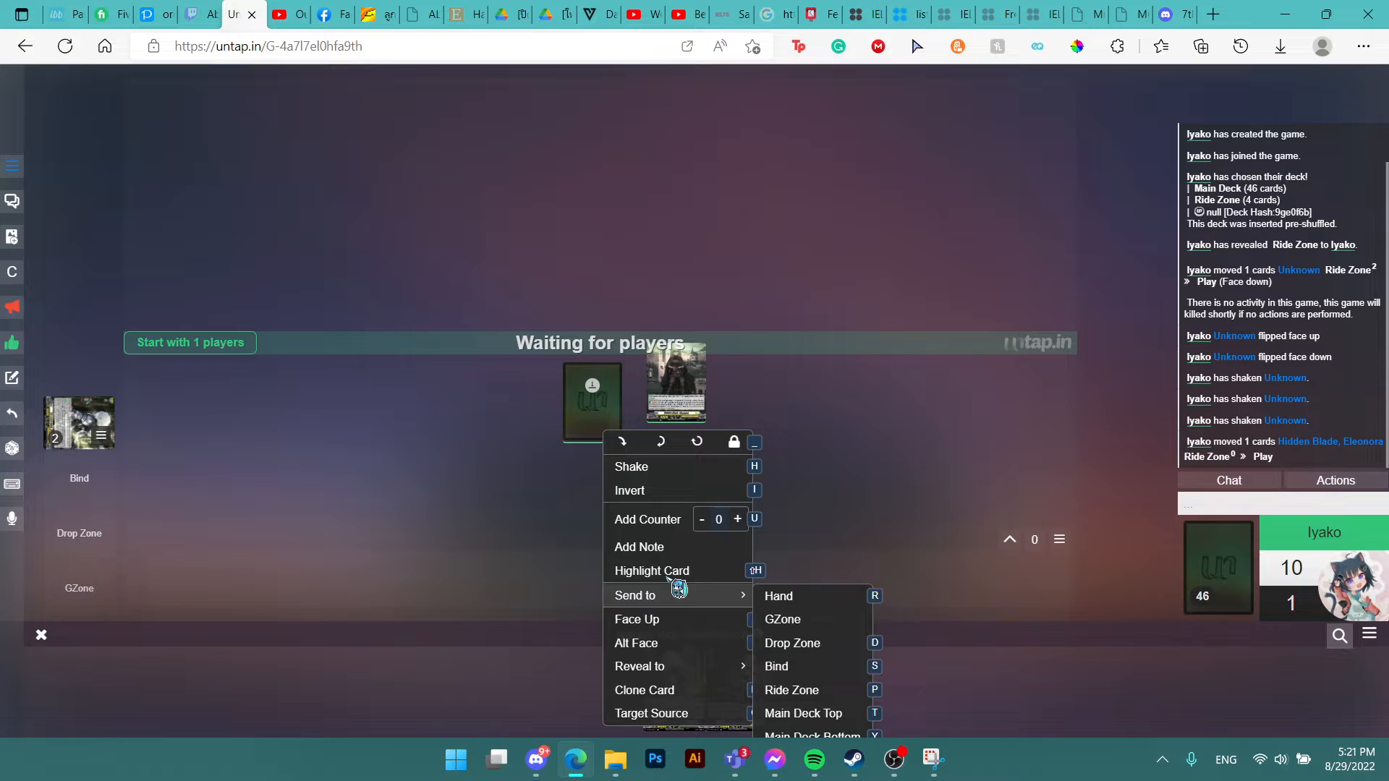
click(792, 690)
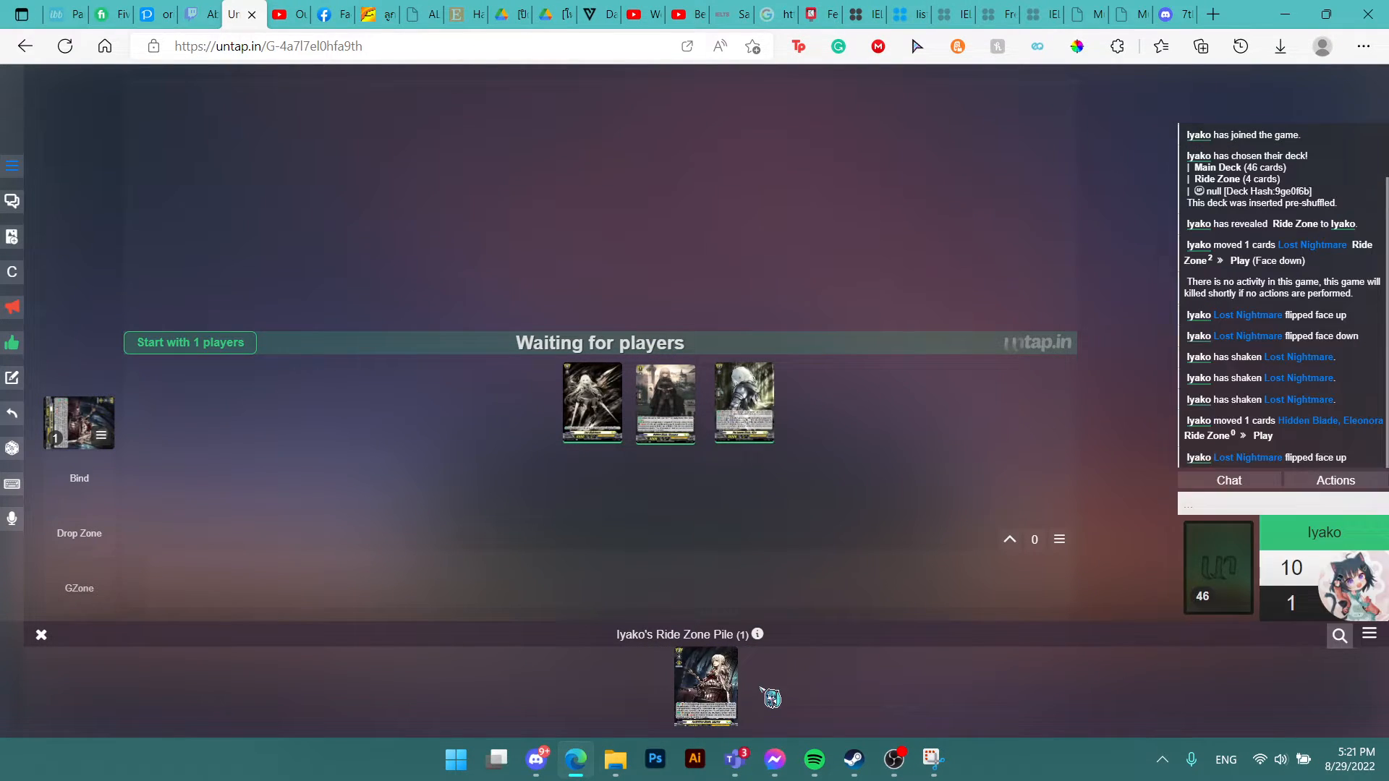
click(41, 633)
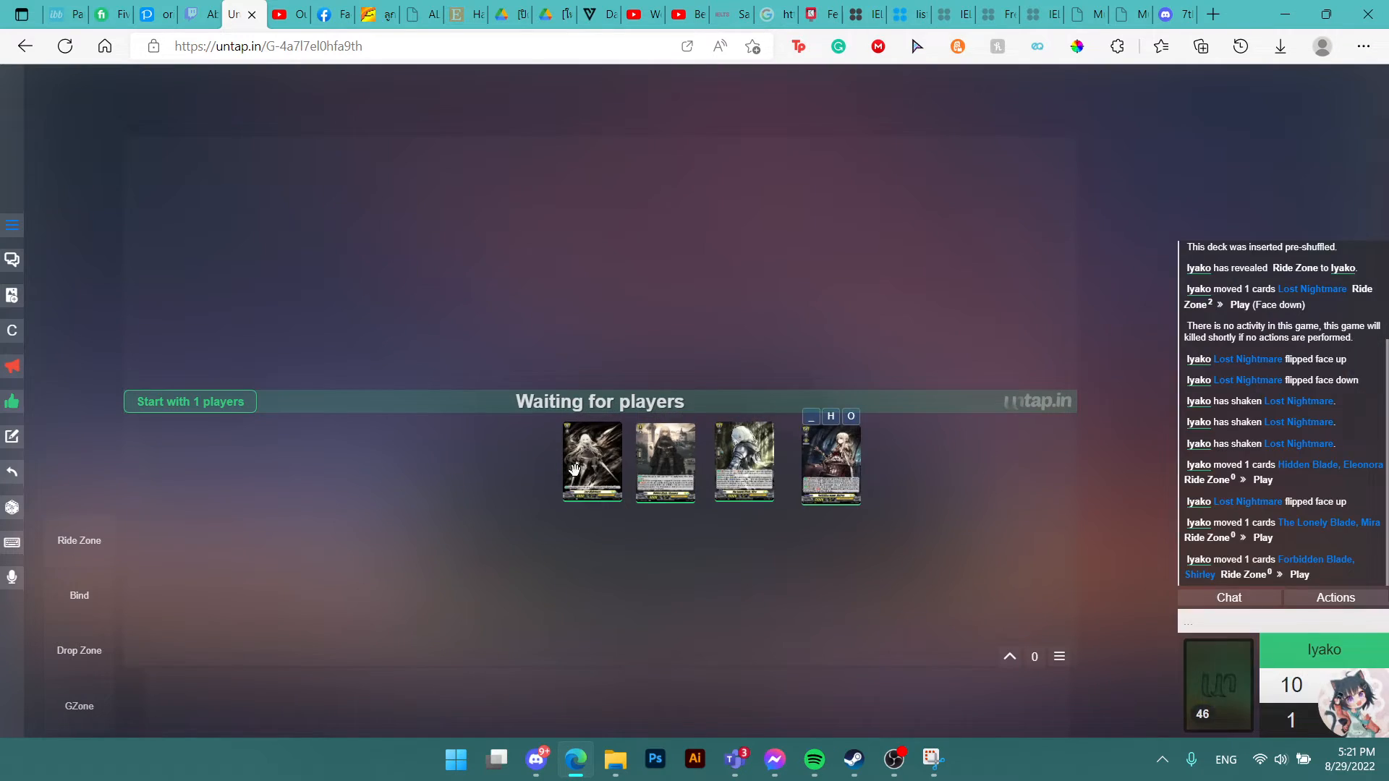
mouse_move(673, 660)
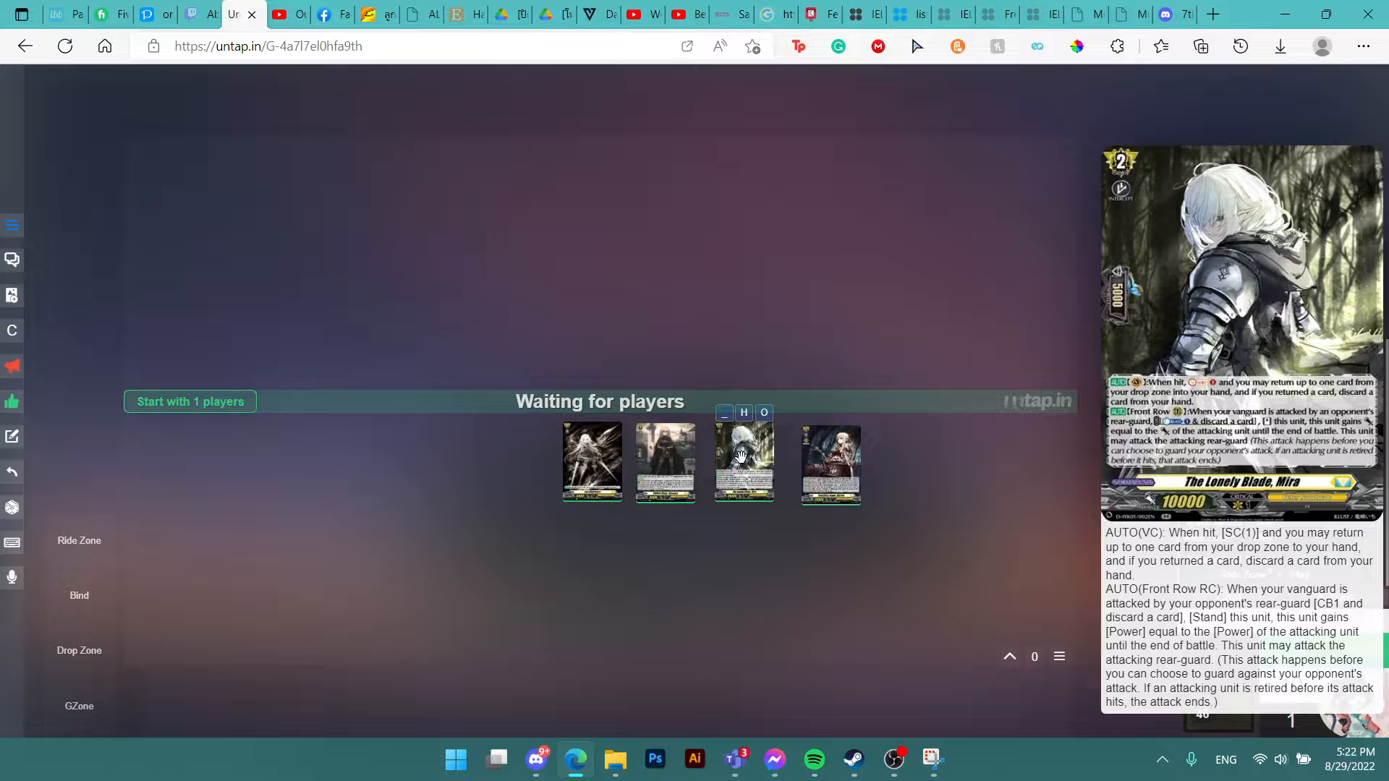
mouse_move(742, 459)
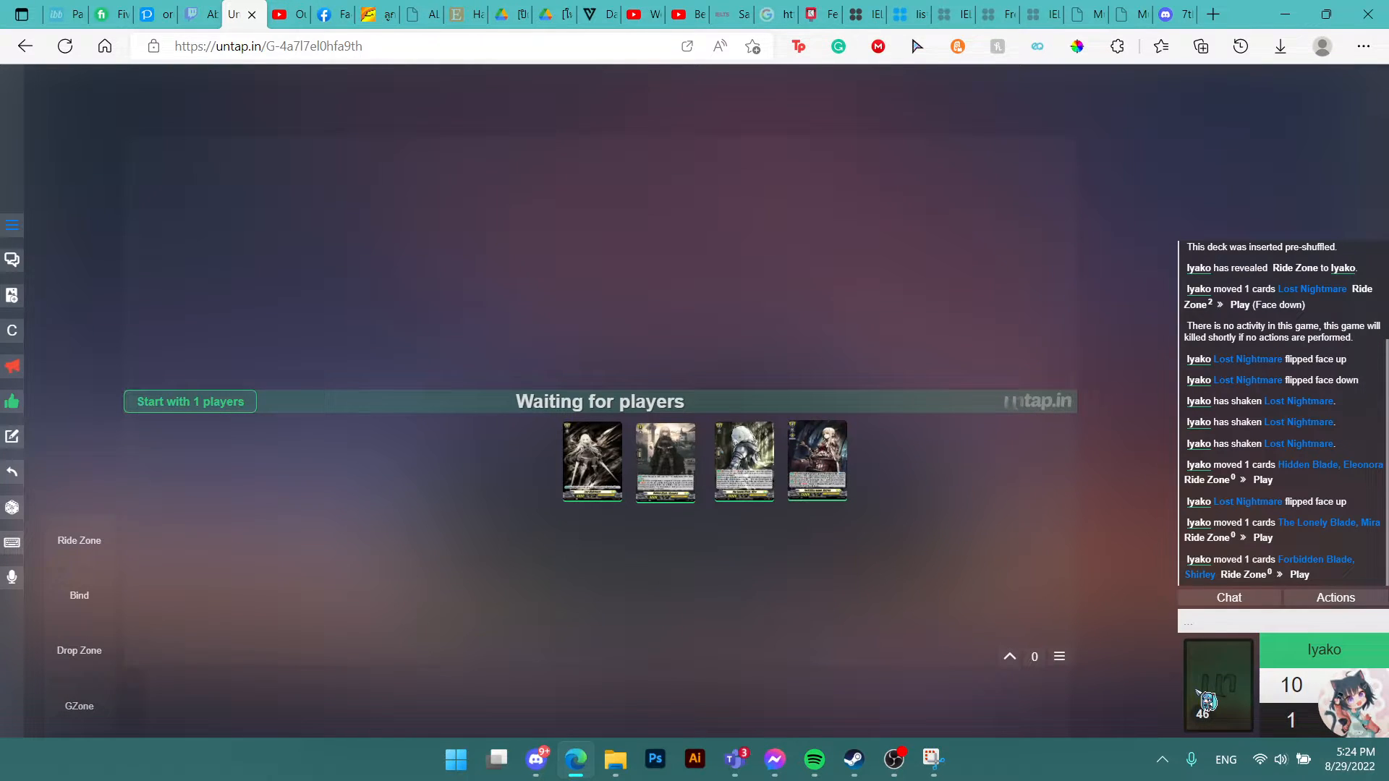
- Expand the 45-card main deck from its right-click More menu to show every card
right_click(1219, 683)
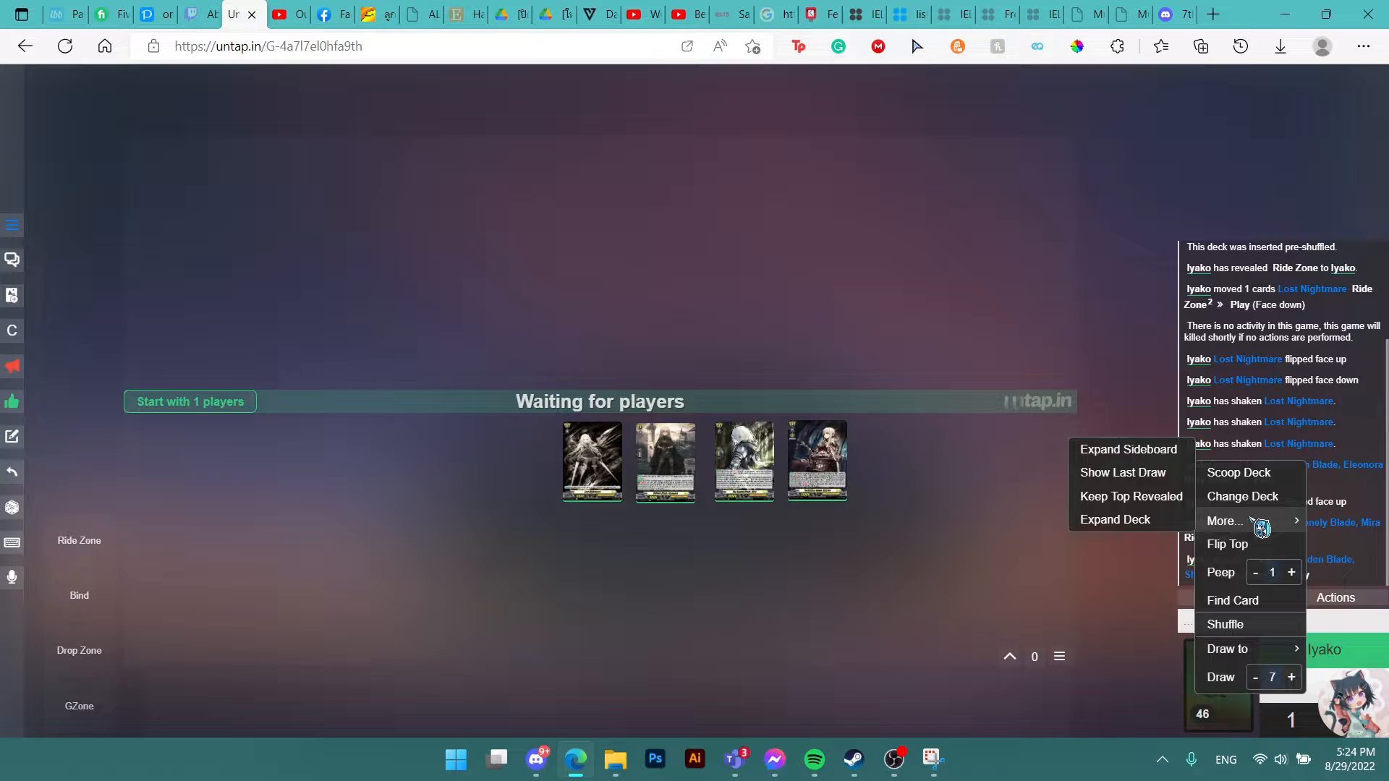
click(1233, 600)
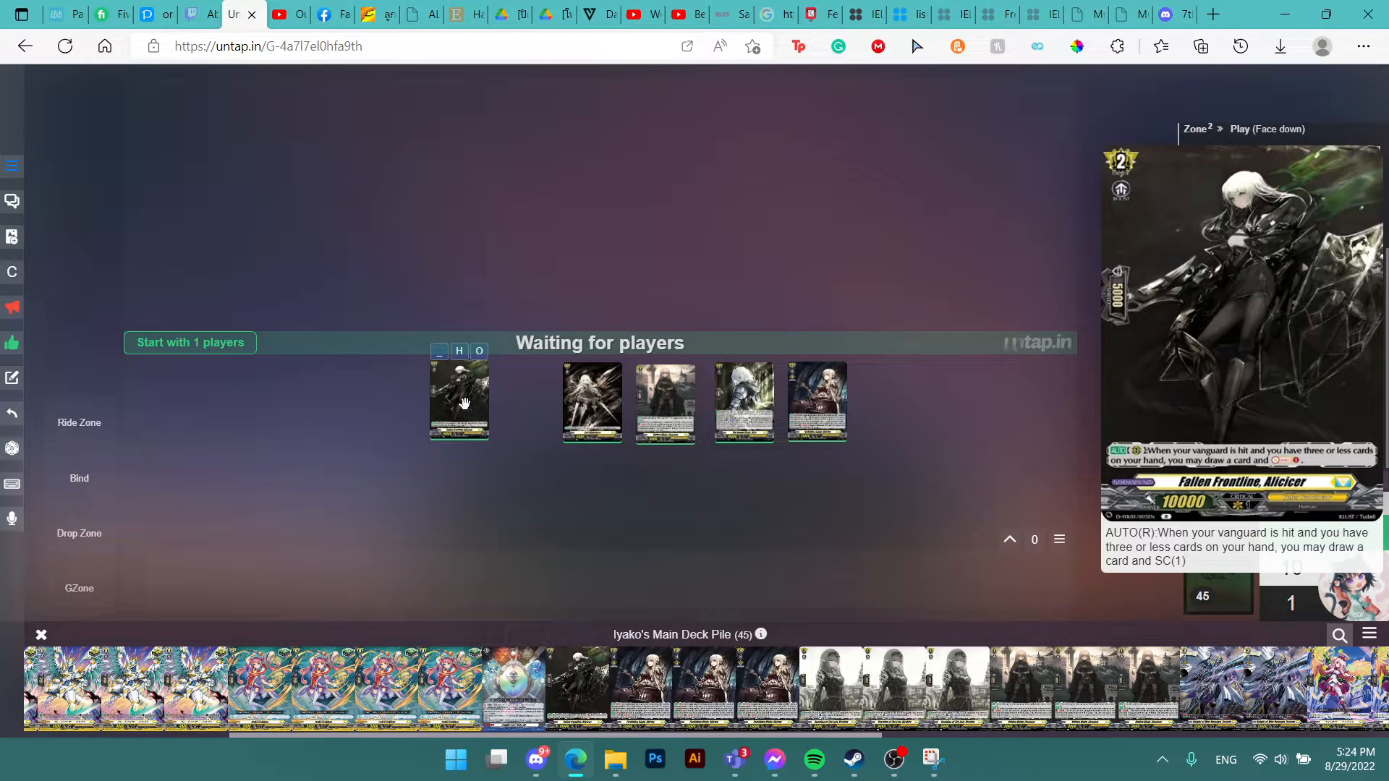
mouse_move(470, 401)
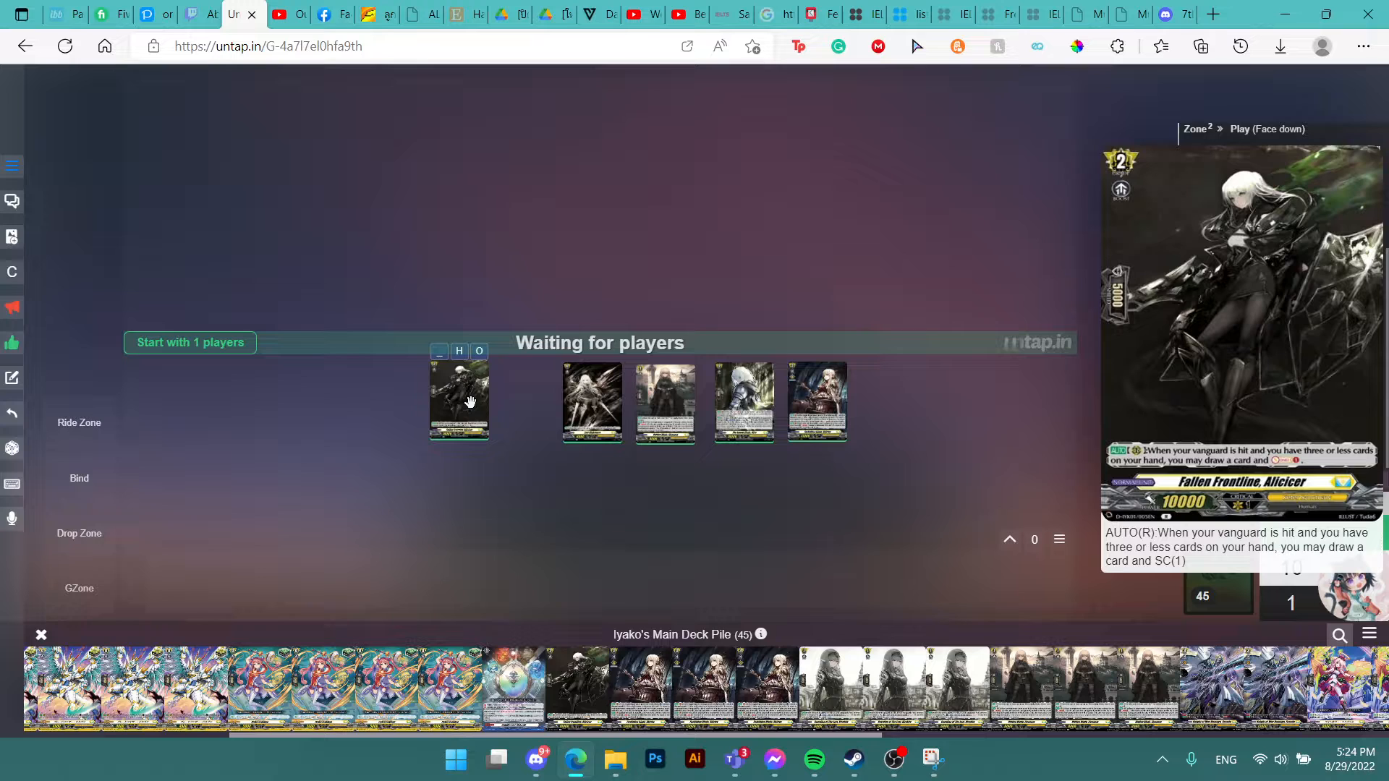
mouse_move(828, 400)
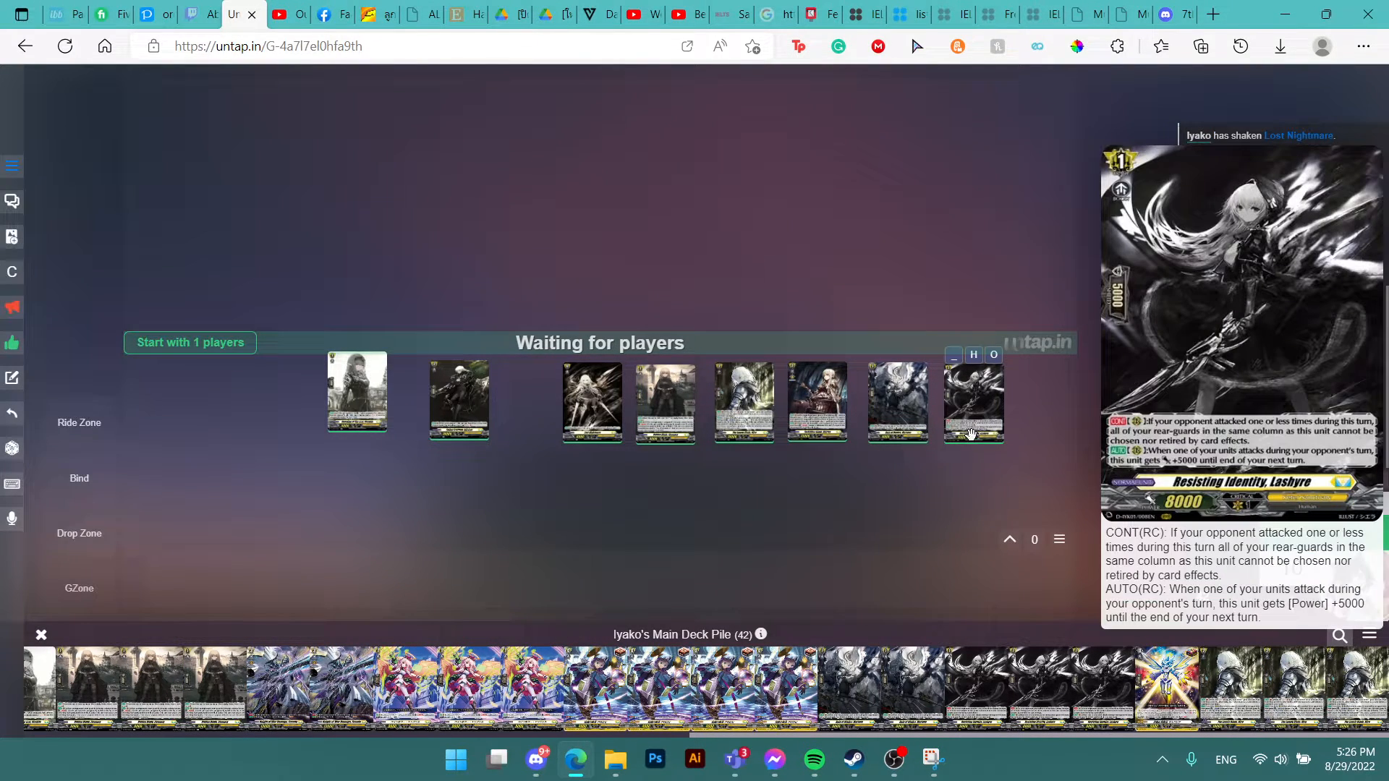
mouse_move(969, 424)
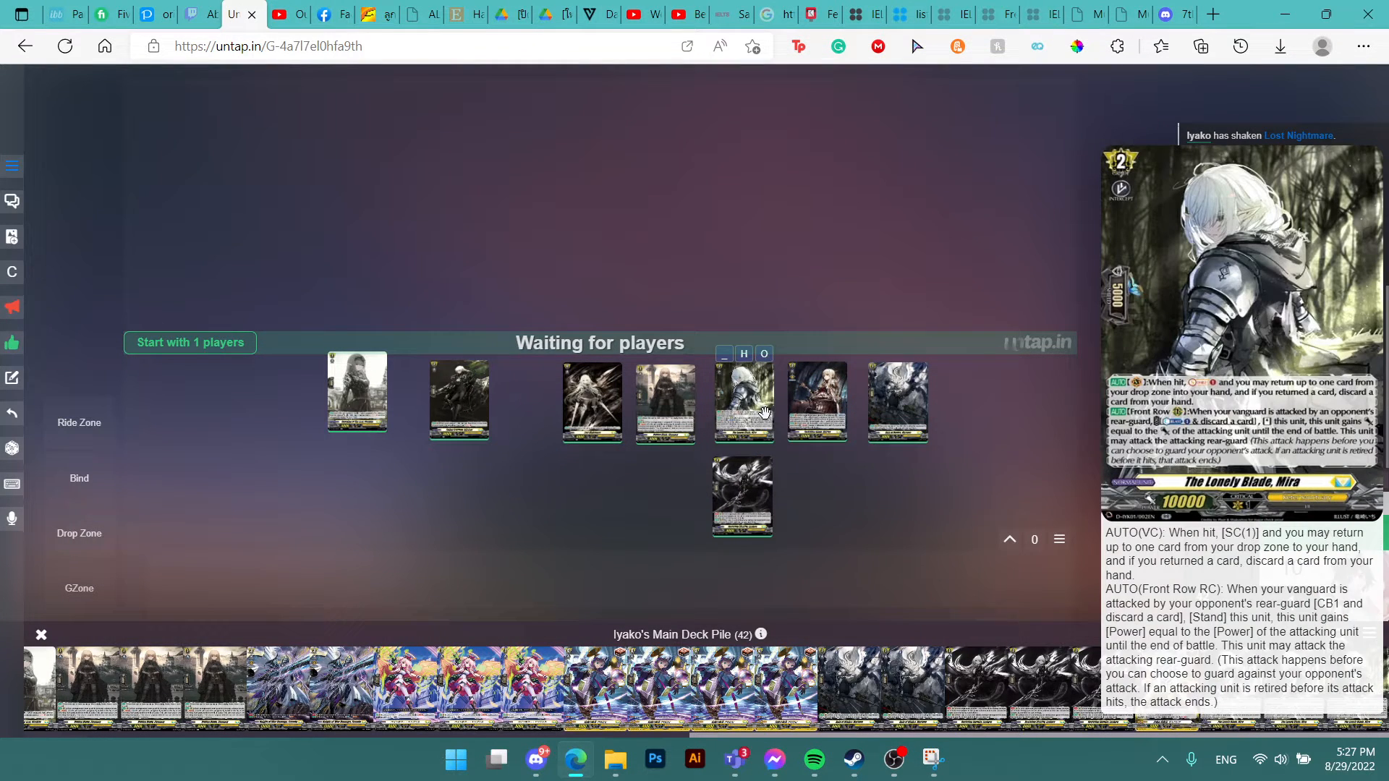
mouse_move(752, 405)
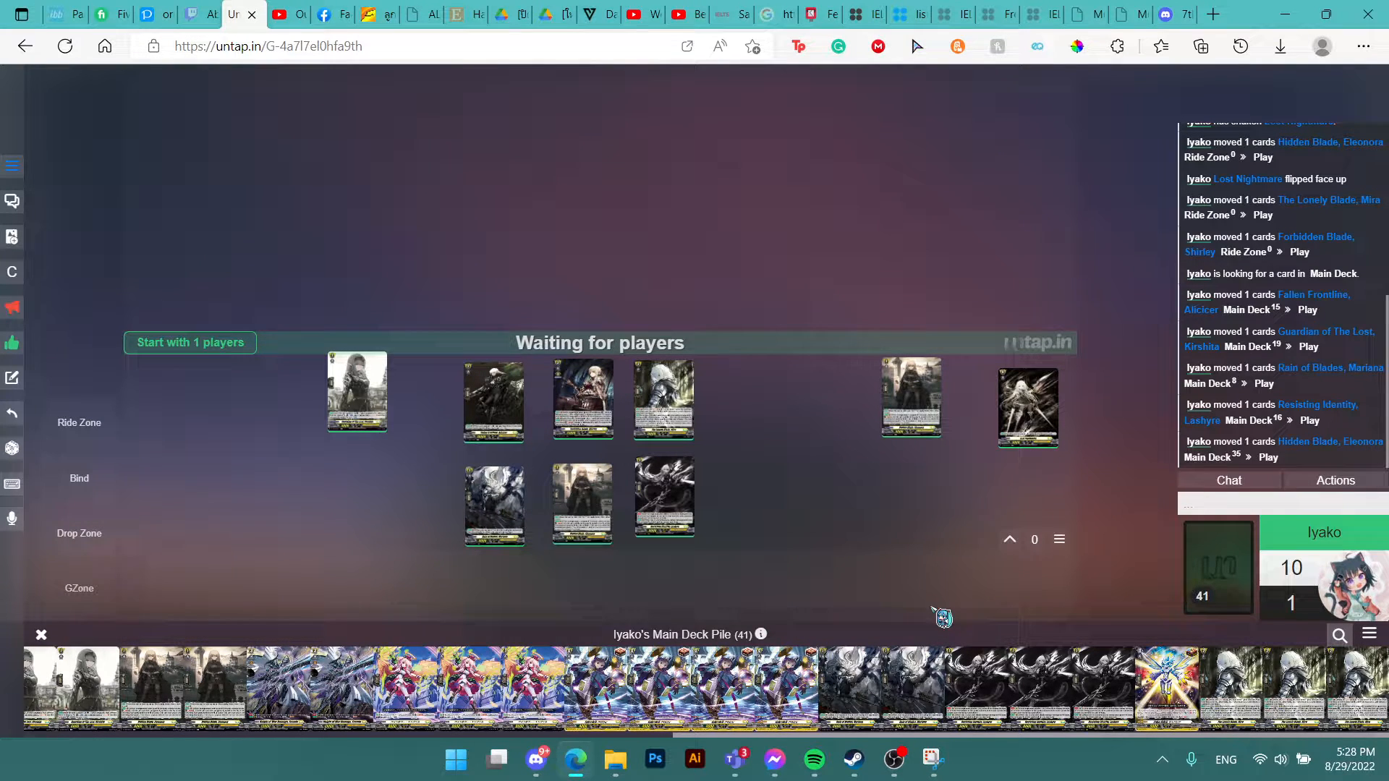
mouse_move(536, 759)
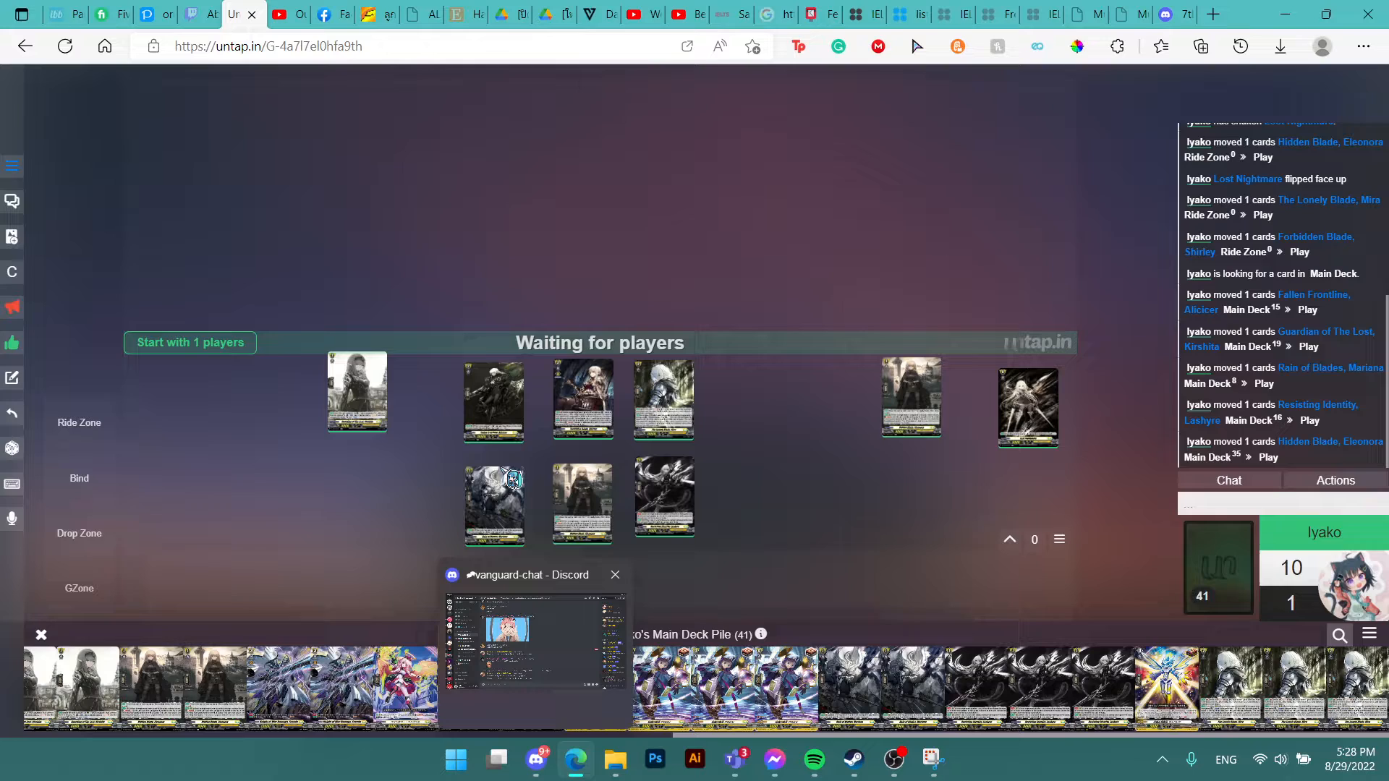
- Take Painkiller Angel from the deck pile onto the playmat, leaving 40 cards
click(614, 575)
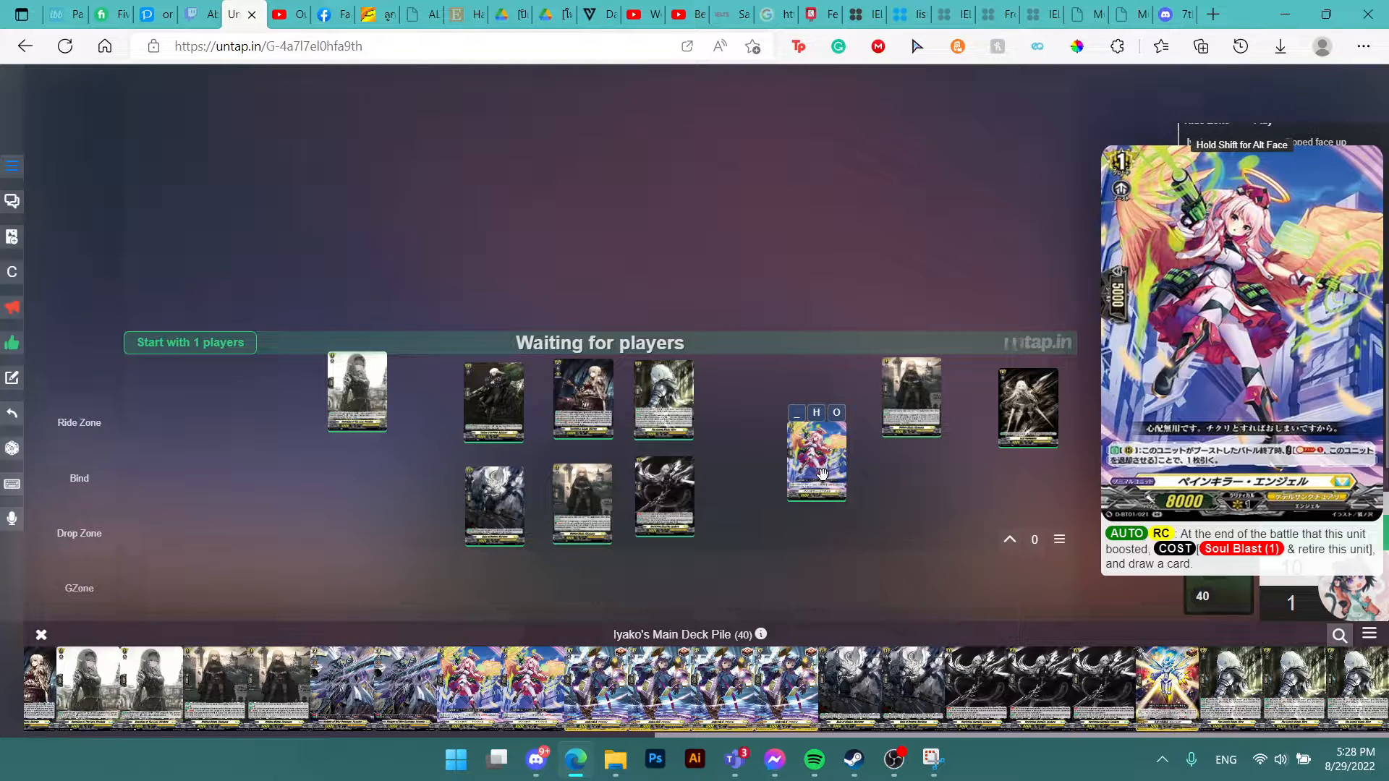
mouse_move(815, 468)
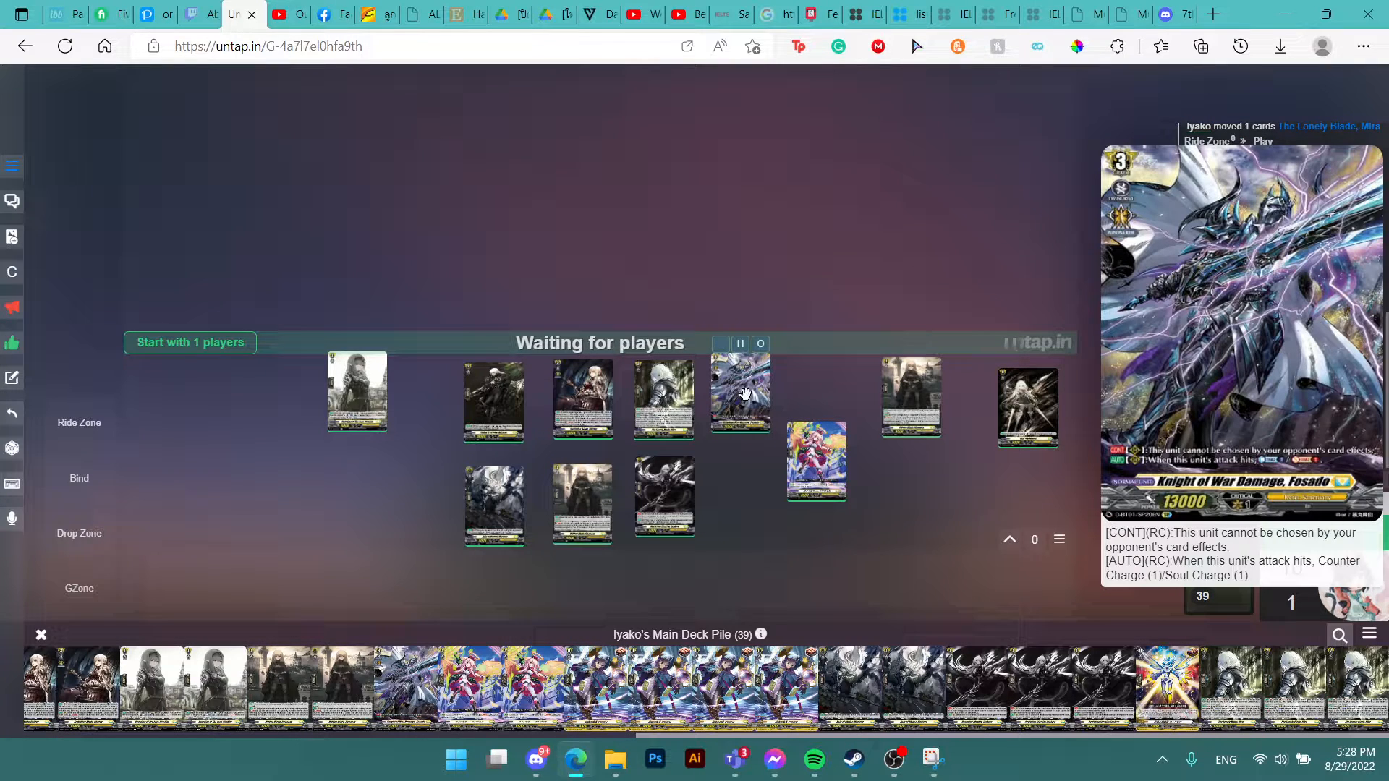
mouse_move(744, 408)
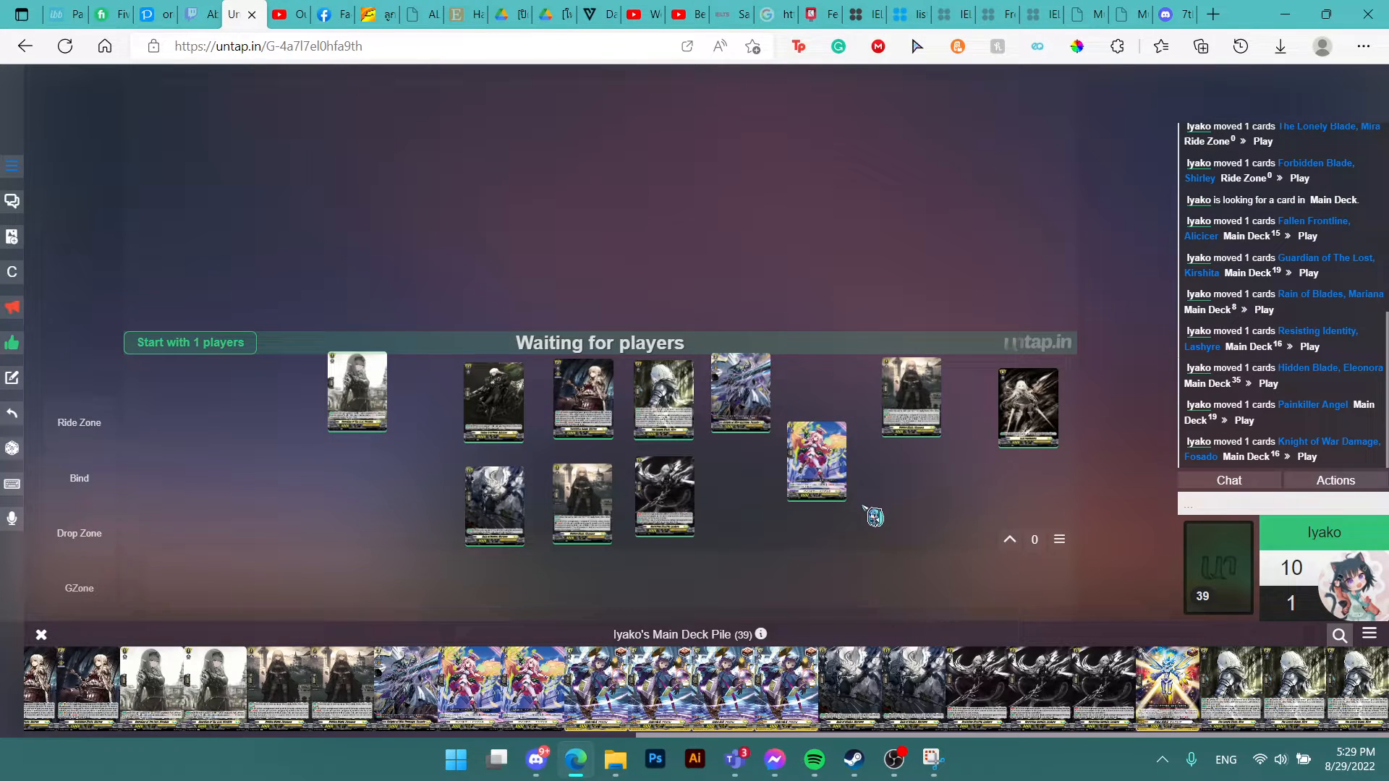
mouse_move(930, 760)
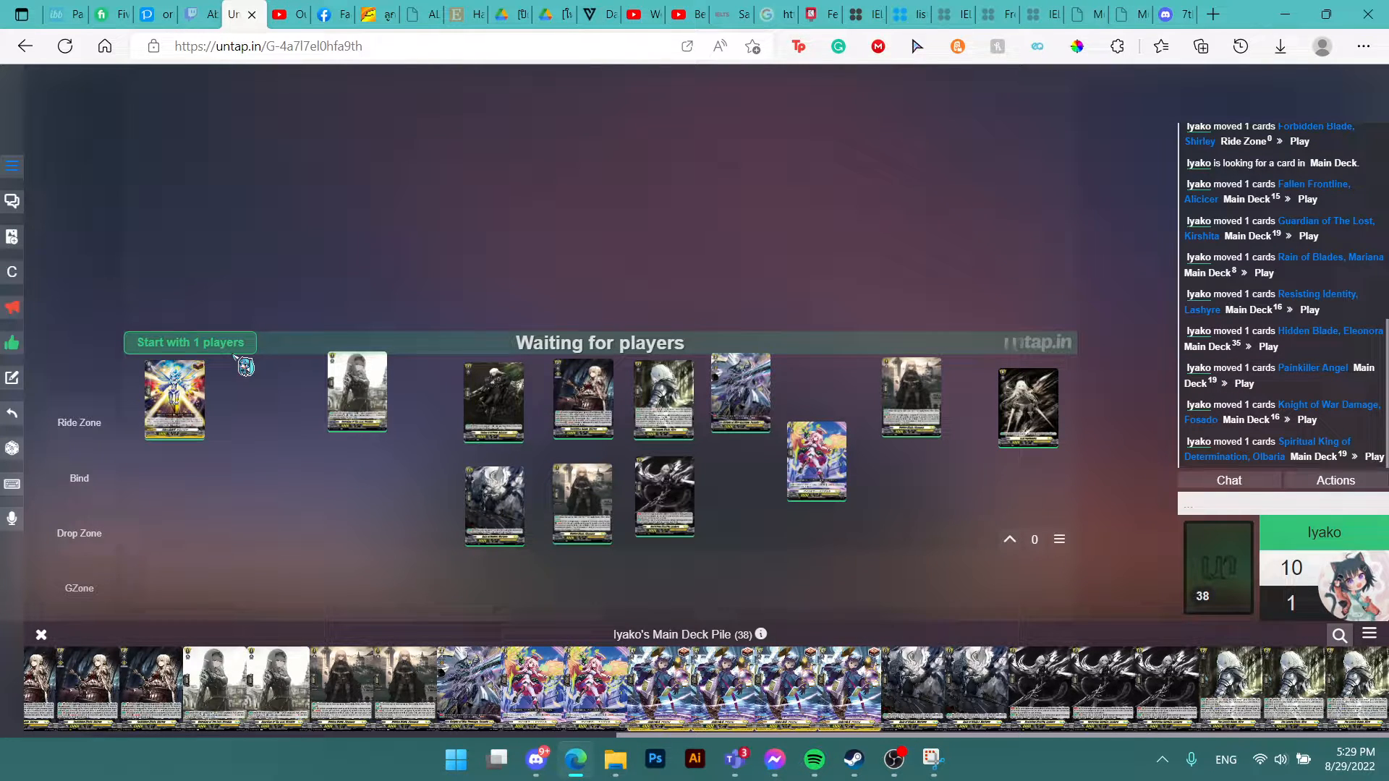
mouse_move(895, 759)
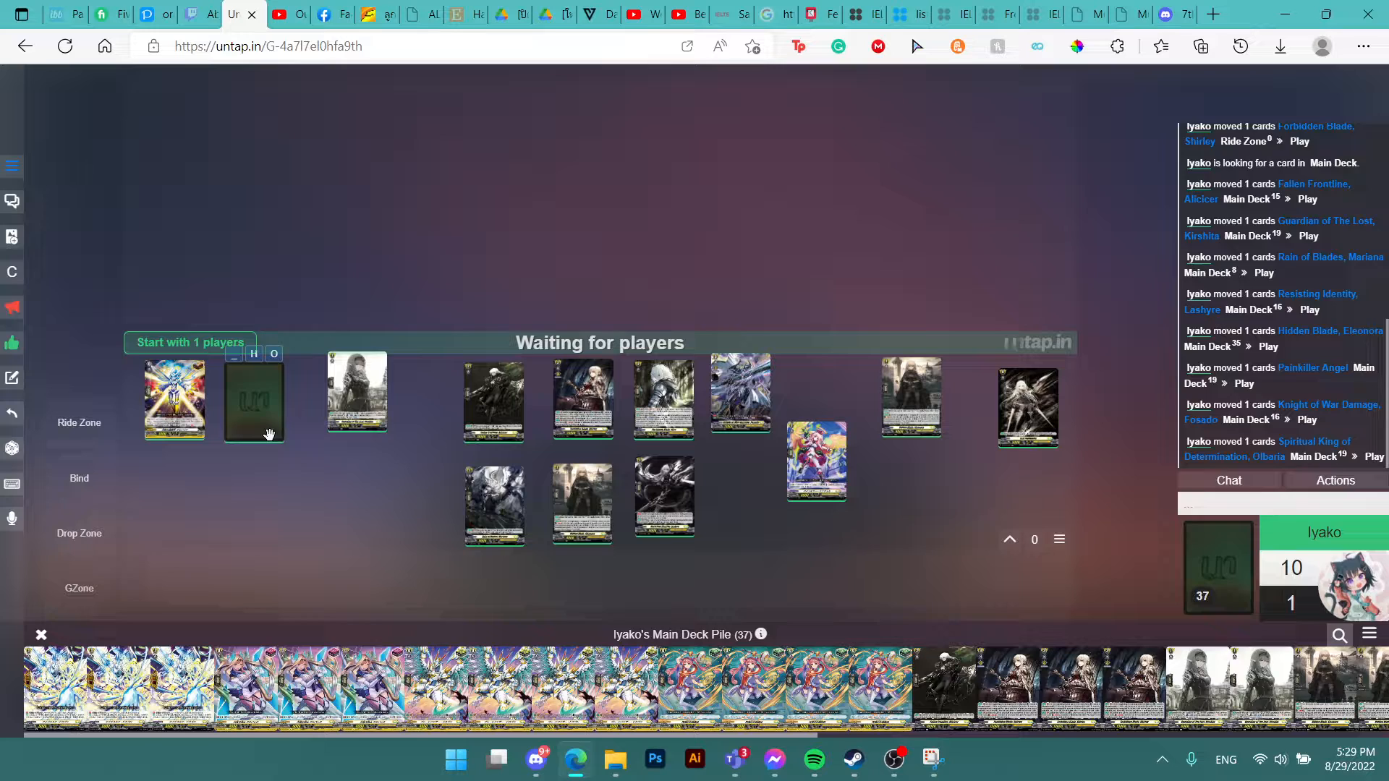
- Flip the newly placed support card face up and lay Blade Feather Dragon on the table
click(252, 400)
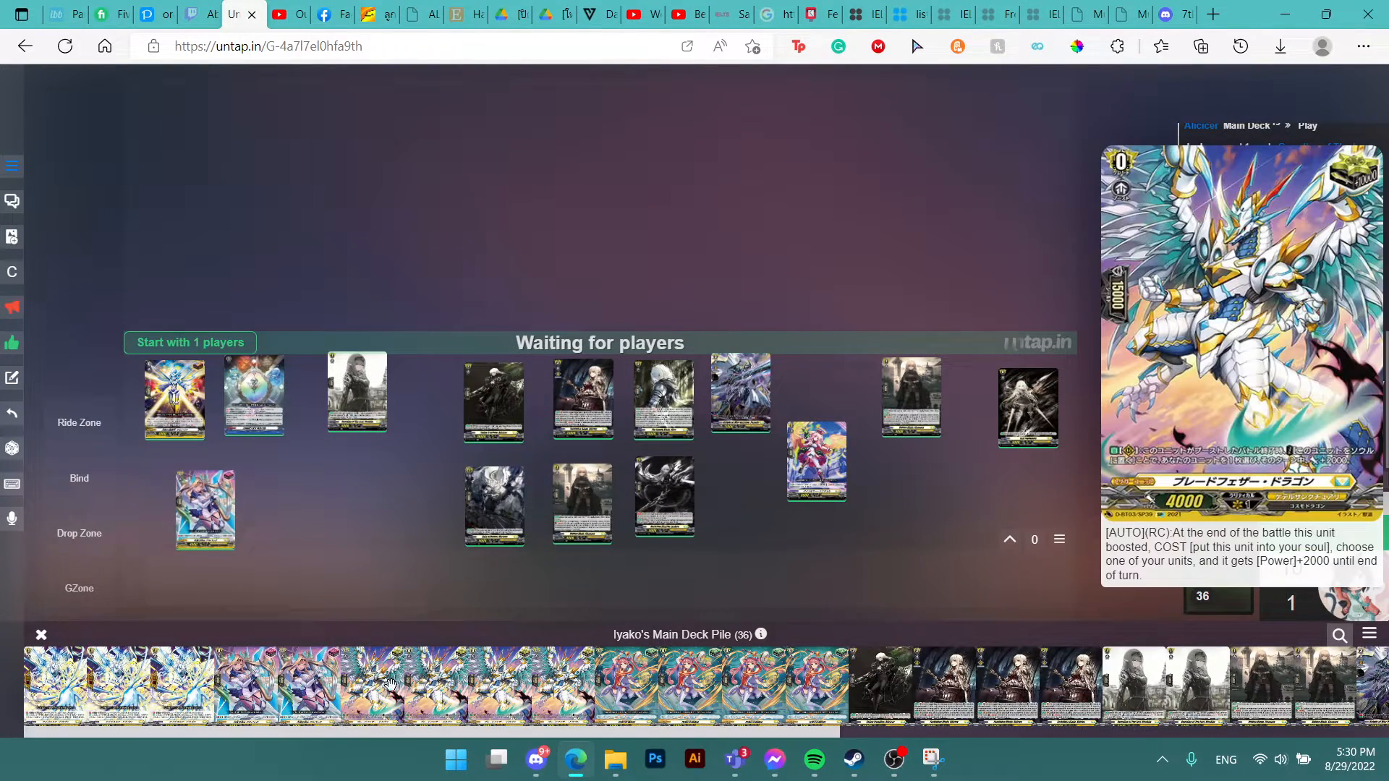
click(496, 760)
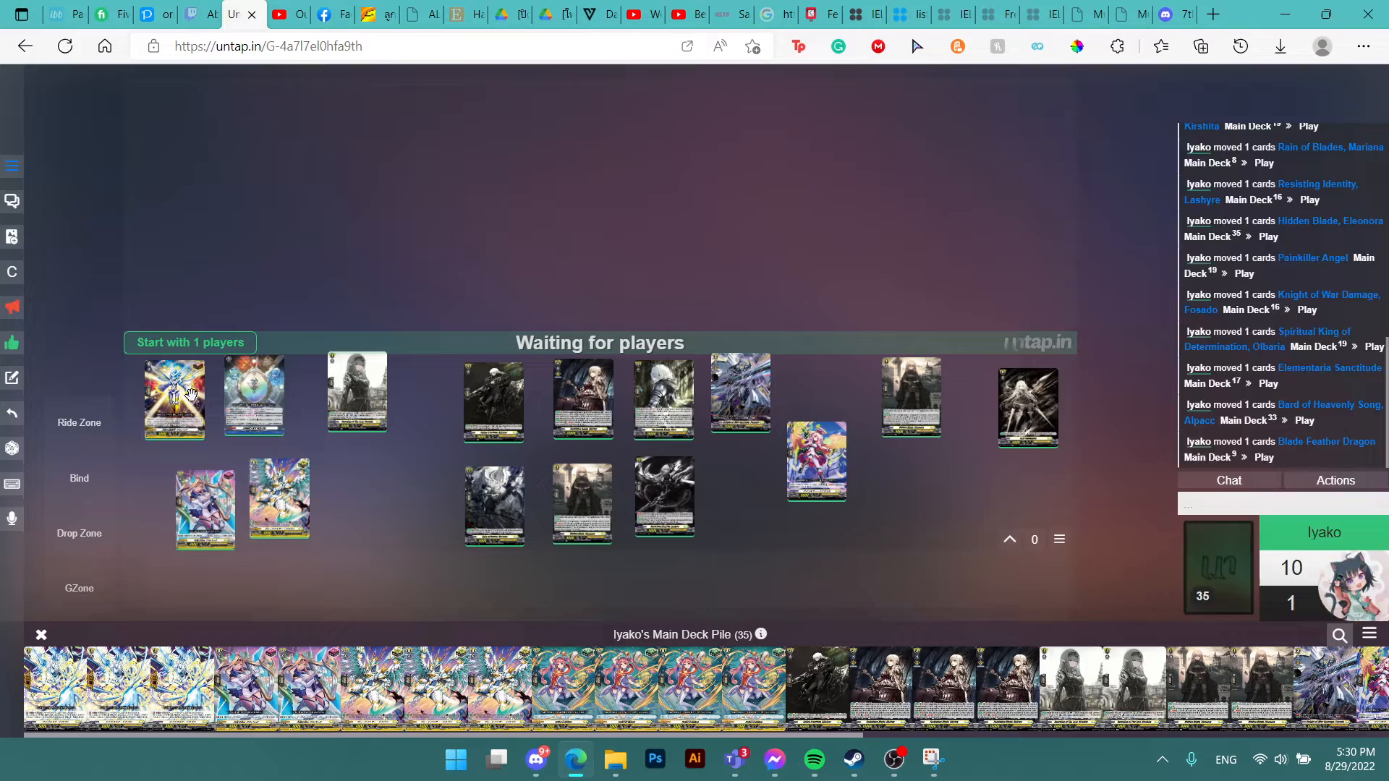
mouse_move(315, 652)
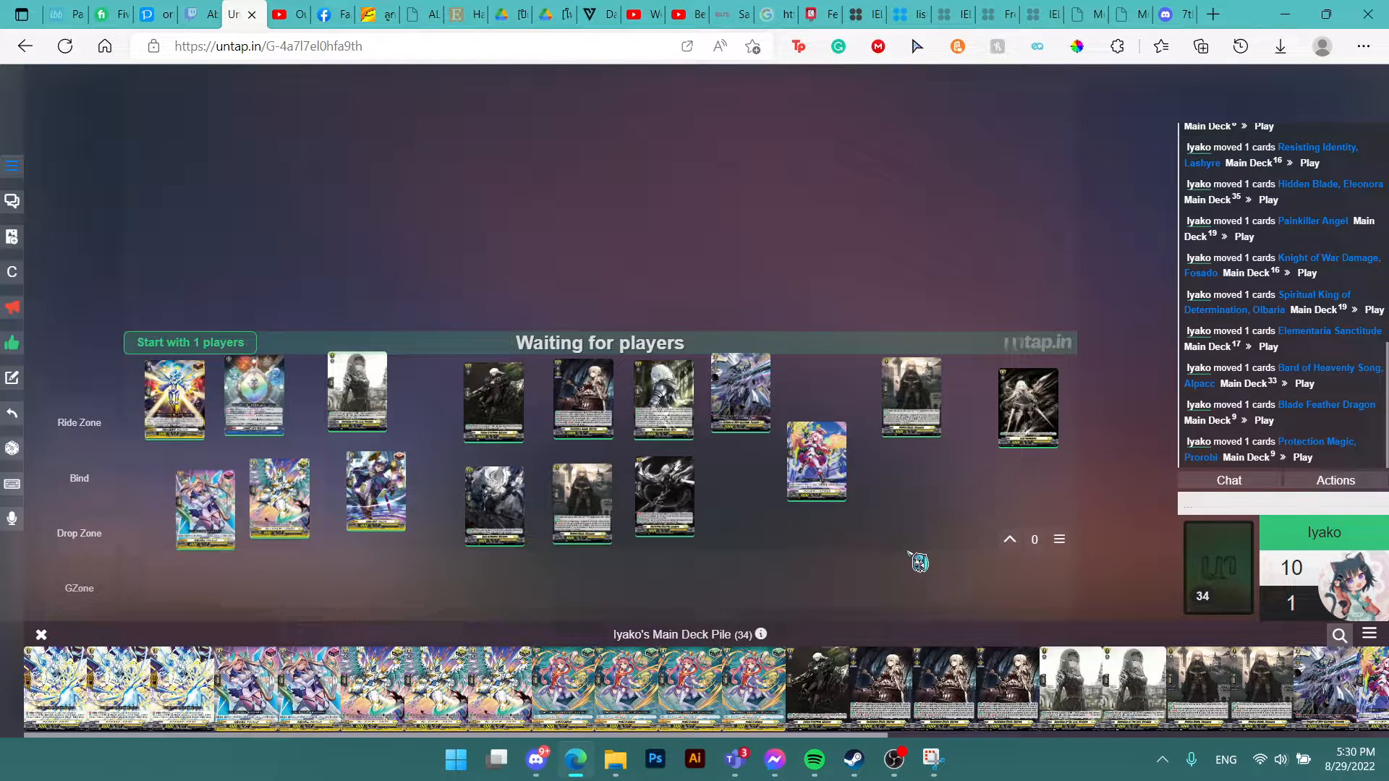
mouse_move(802, 610)
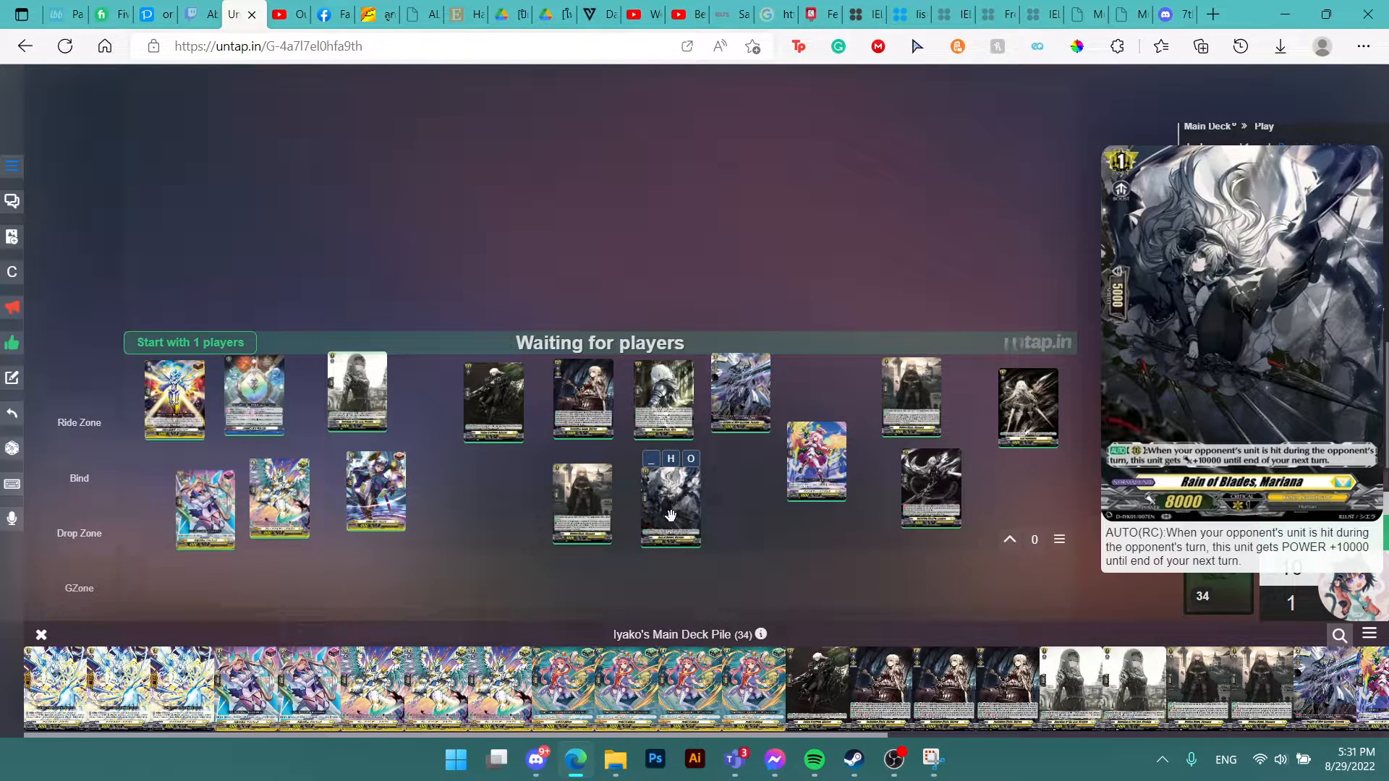
mouse_move(660, 514)
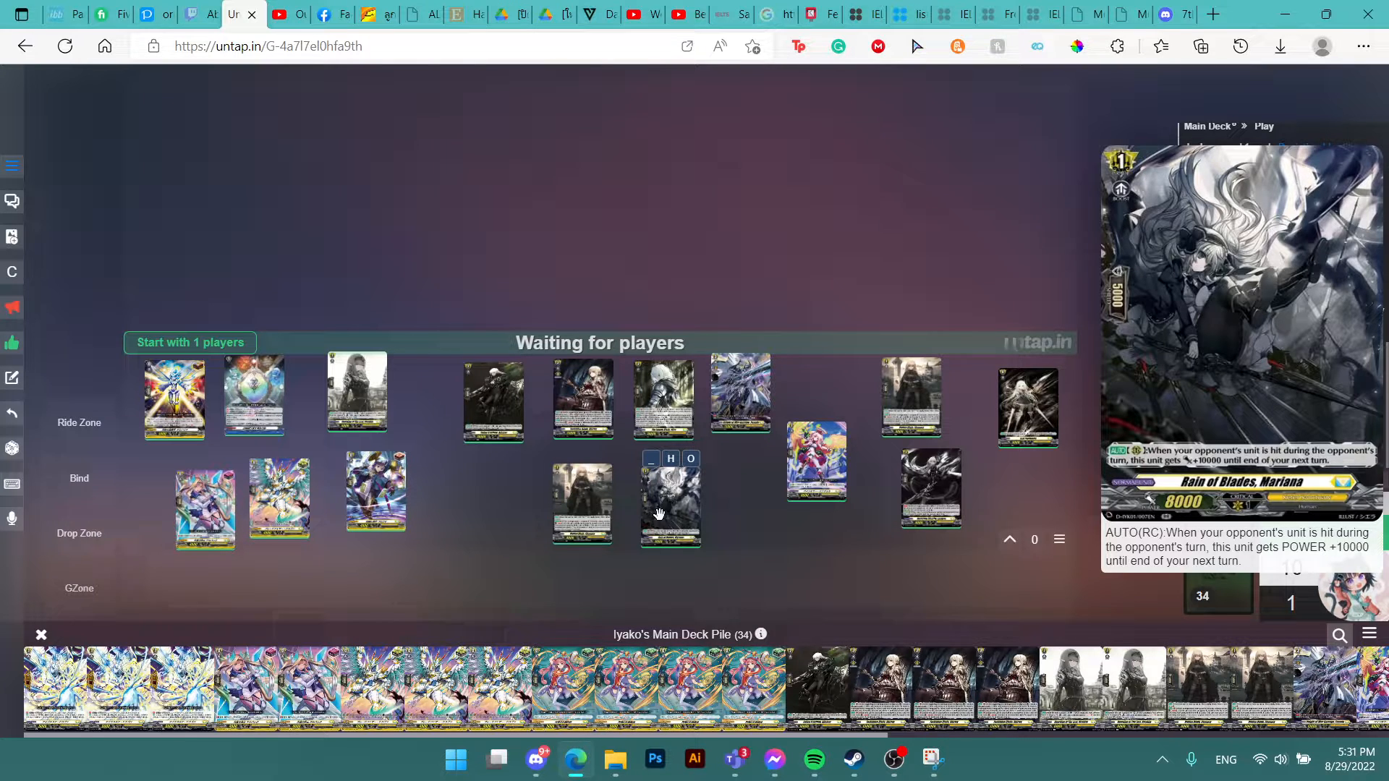
mouse_move(492, 400)
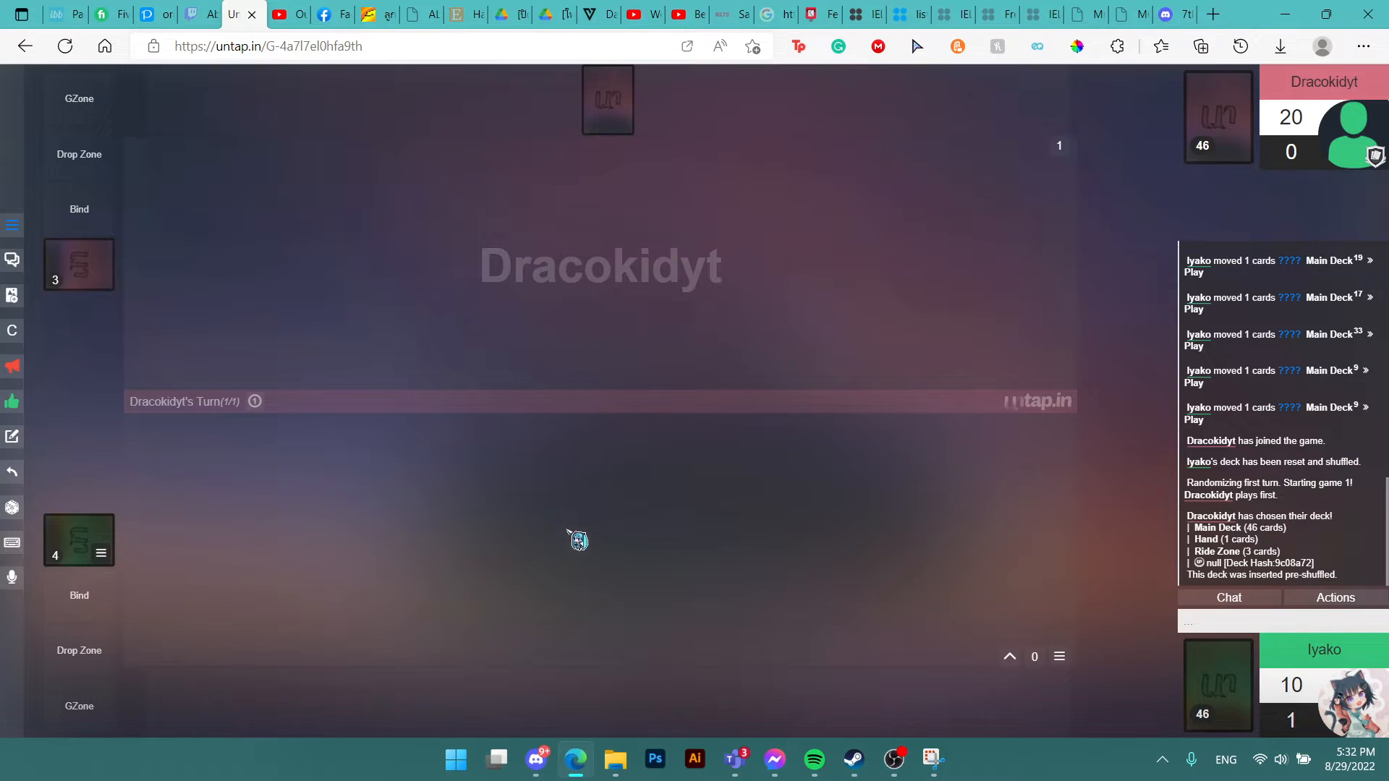
mouse_move(676, 518)
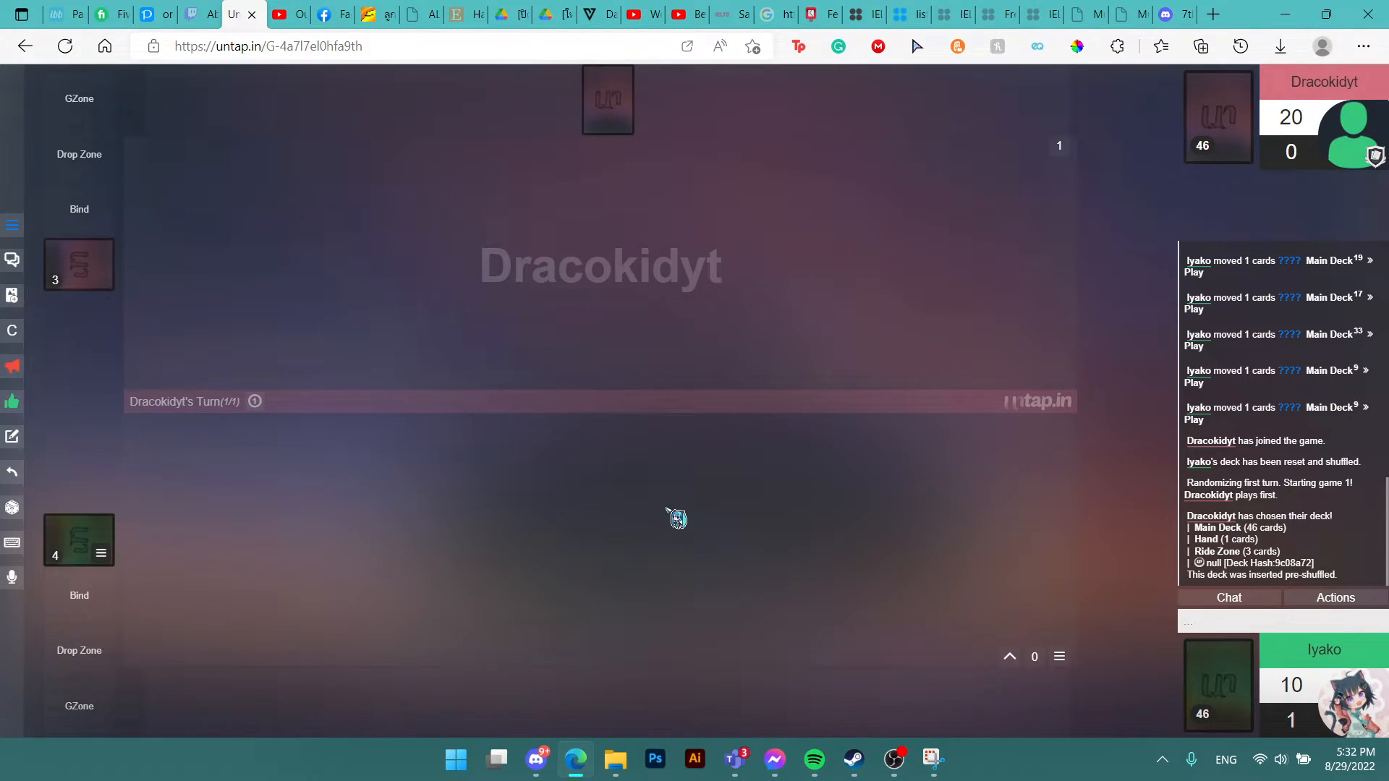